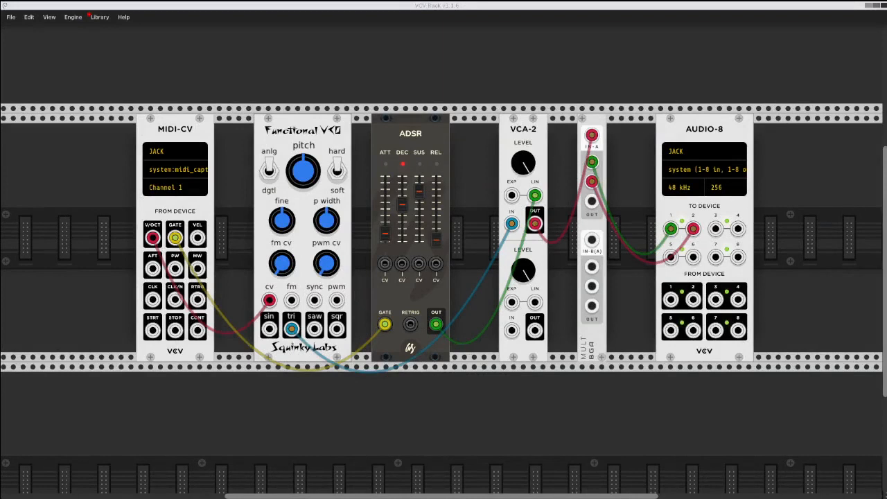
{"action": "mouse_move", "coordinate": [104, 150]}
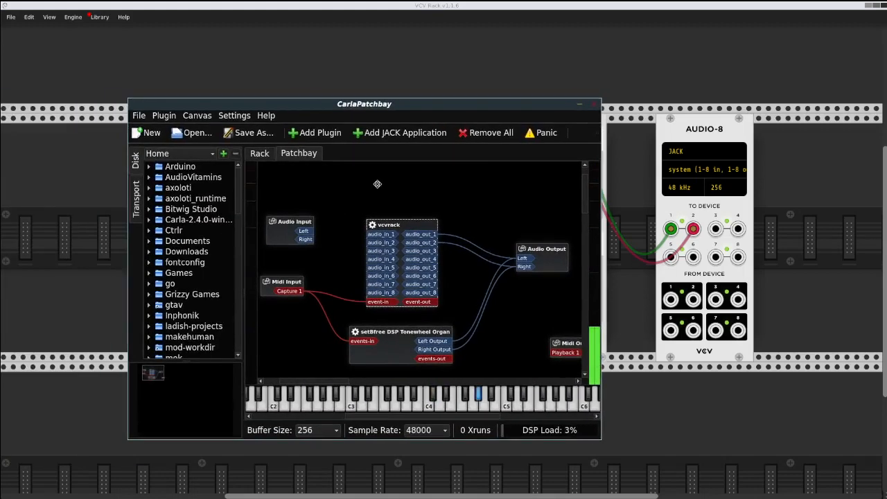
Bring up Carla's patchbay with VCV Rack and setBfree wired to Audio Output
{"action": "left_click_drag", "start_coordinate": [363, 103], "coordinate": [464, 94]}
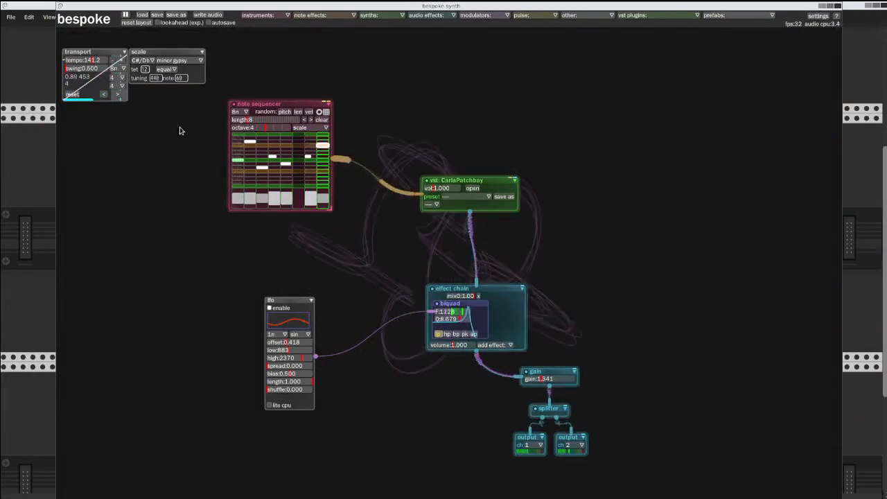
Show the Bespoke patch and bring up the Carla plugin host module hosting MCompressor
{"action": "left_click", "coordinate": [460, 297]}
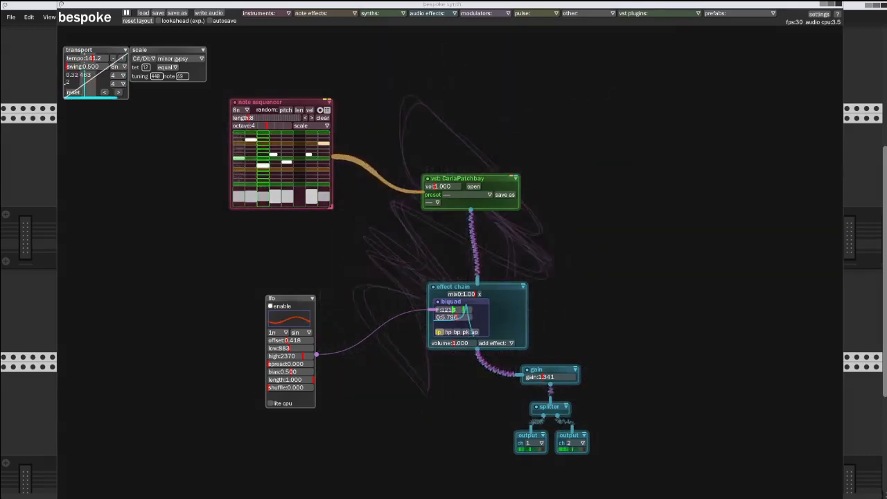
{"action": "left_click", "coordinate": [475, 186]}
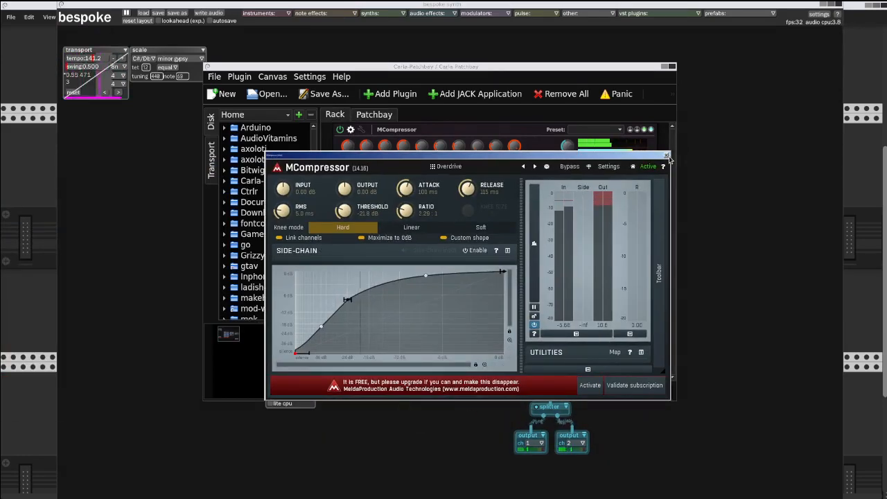
Show the MCompressor plugin GUI with its compression curve and meters
{"action": "left_click", "coordinate": [665, 155]}
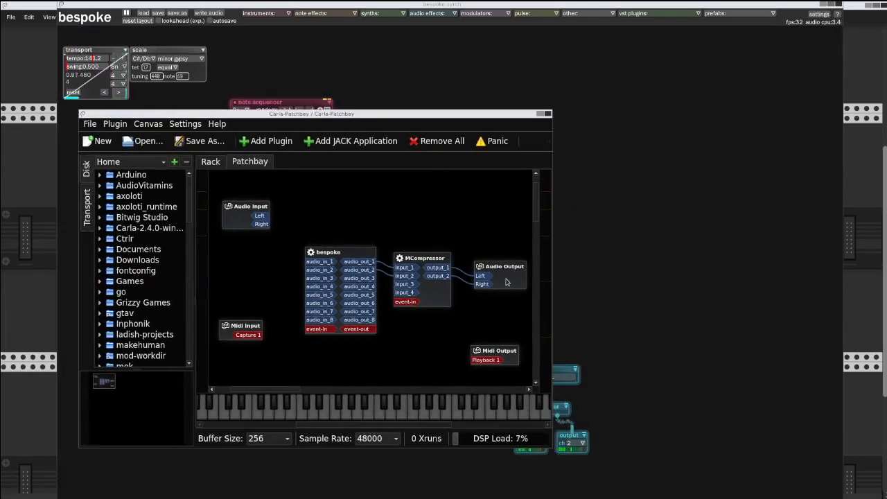
Show the patchbay routing bespoke through MCompressor to Audio Output
{"action": "left_click_drag", "start_coordinate": [310, 114], "coordinate": [407, 114]}
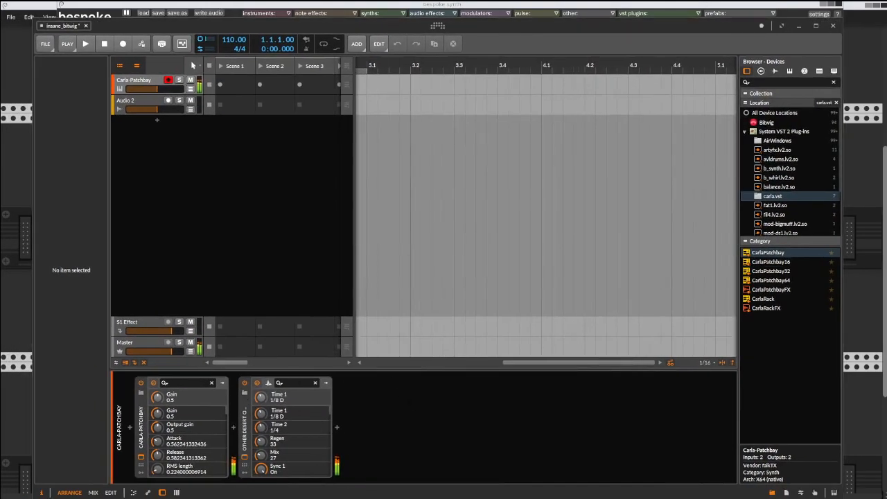
{"action": "mouse_move", "coordinate": [480, 471]}
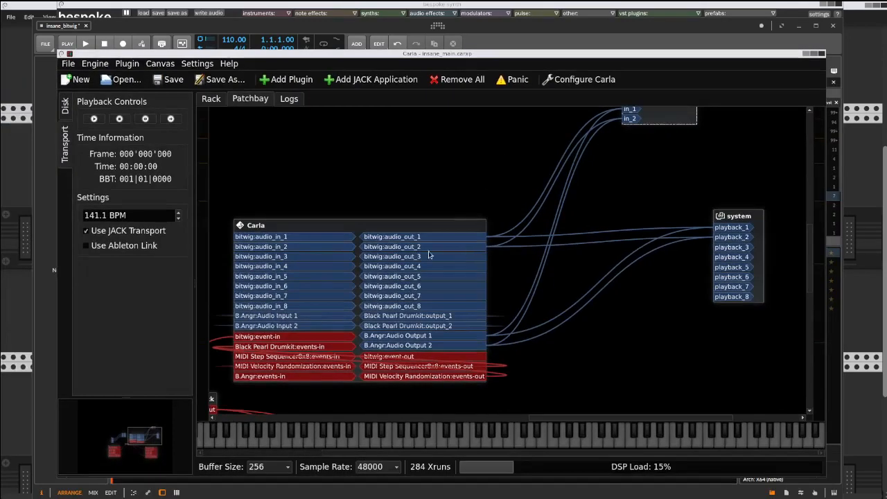
Shift the Carla node in the patchbay fed by Bitwig, Black Pearl Drumkit, step sequencer and B.Angr
{"action": "left_click_drag", "start_coordinate": [255, 224], "coordinate": [339, 172]}
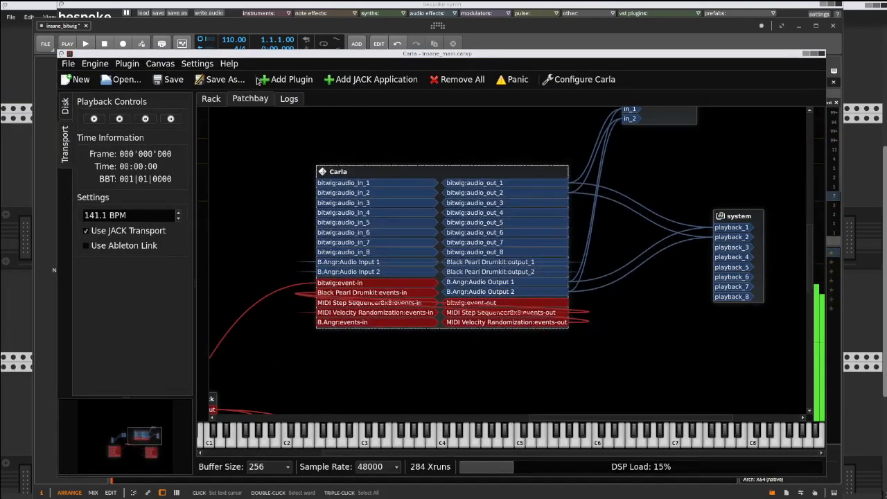
{"action": "left_click", "coordinate": [211, 98]}
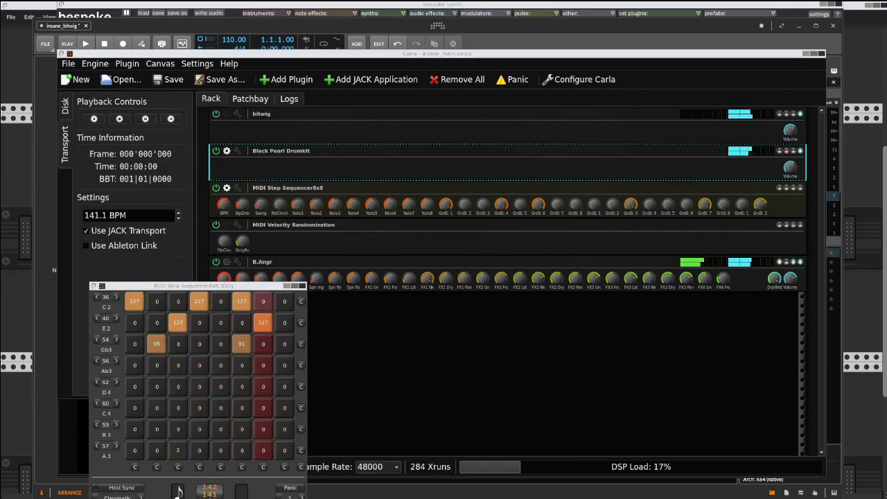
Switch to the Rack view and show the MIDI Step Sequencer8x8 note grid
{"action": "left_click", "coordinate": [227, 150]}
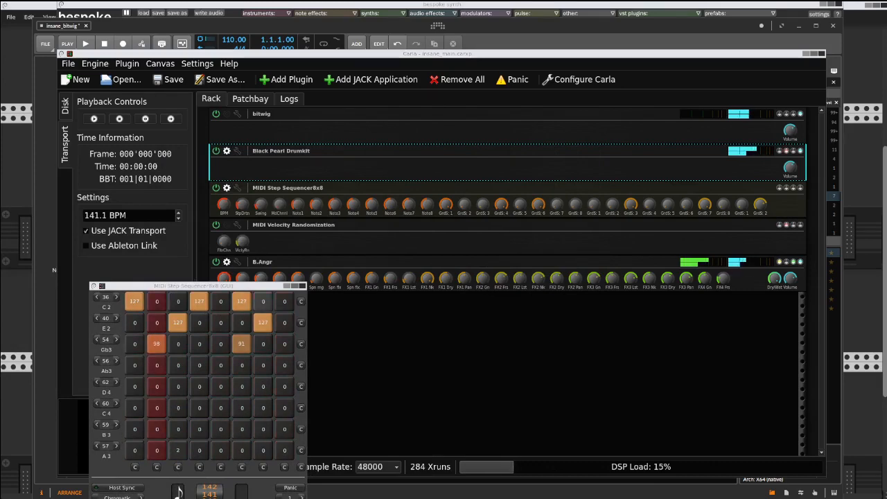
{"action": "left_click", "coordinate": [226, 261]}
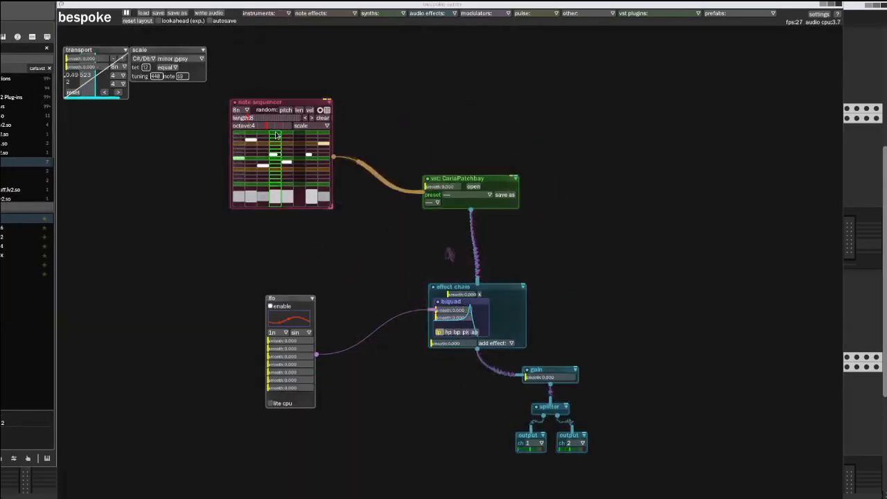
{"action": "mouse_move", "coordinate": [297, 105]}
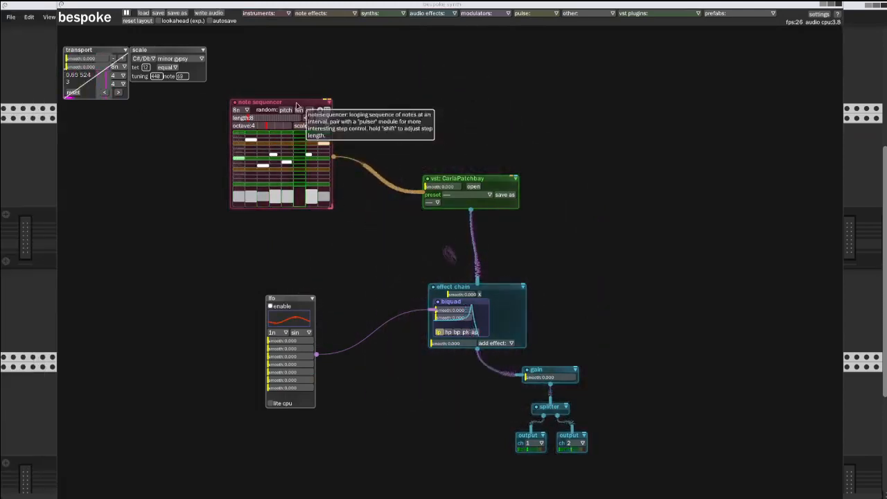